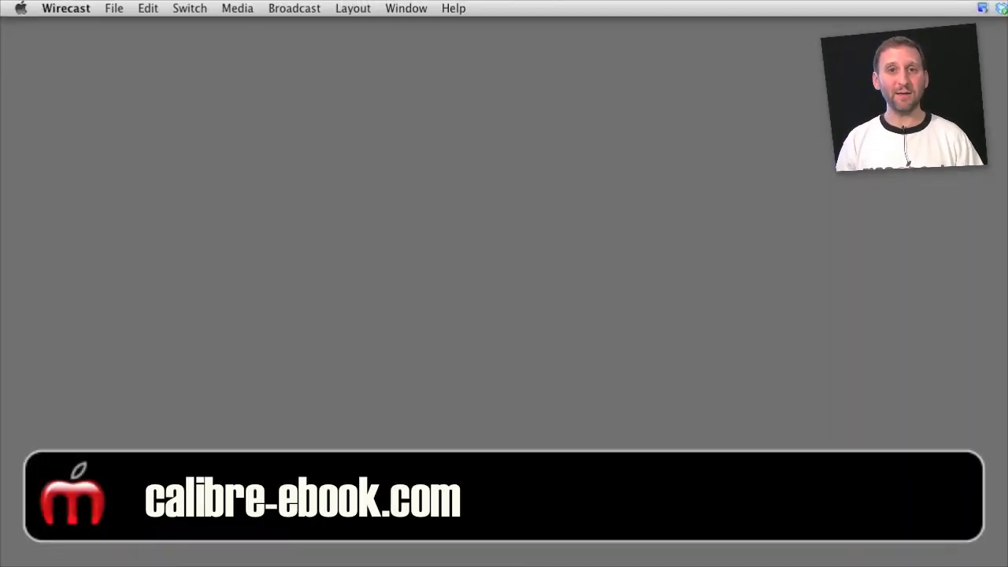
mouse_move(785, 420)
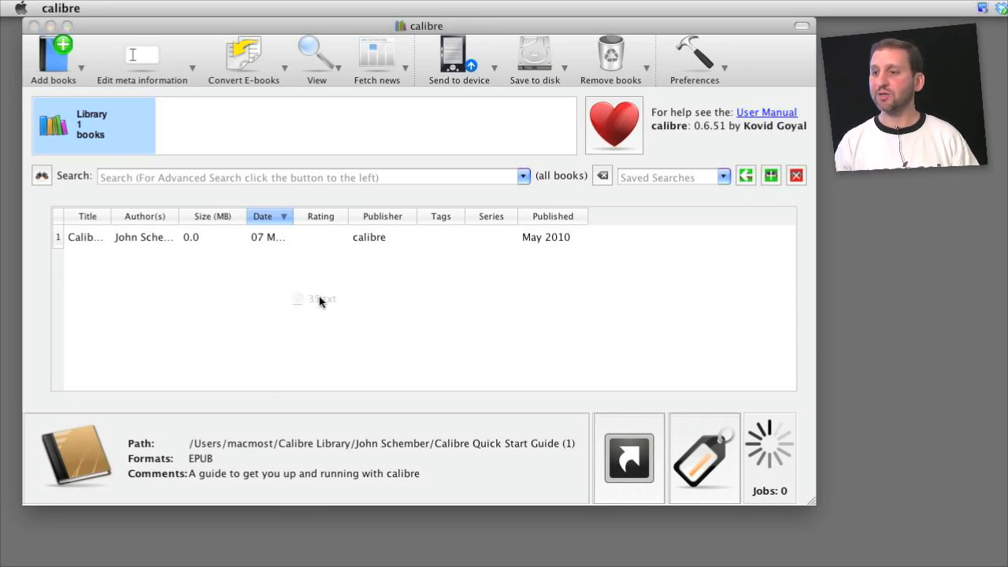
Drop 35.txt into the calibre library and select the new '35' book.
left_click(53, 55)
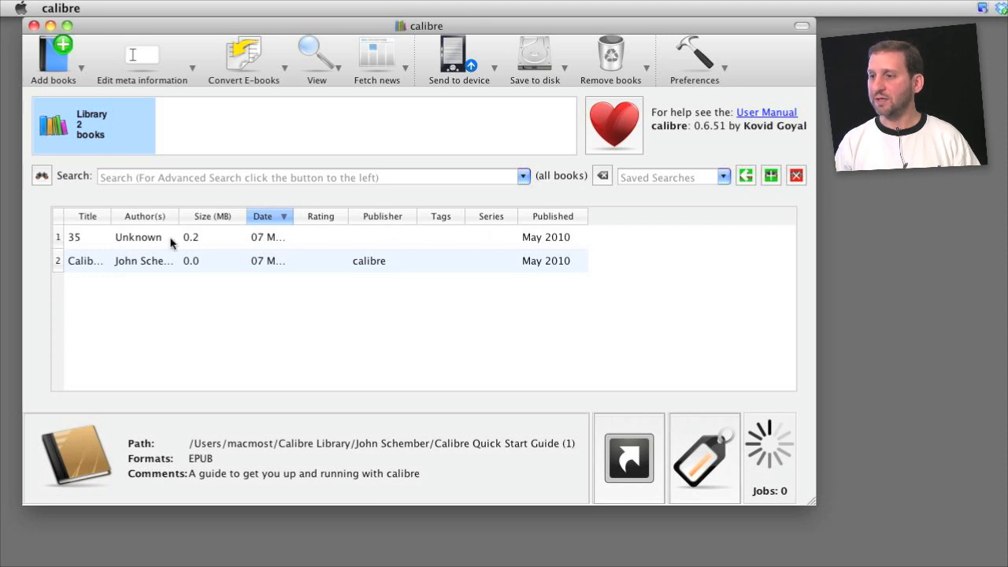
left_click(137, 237)
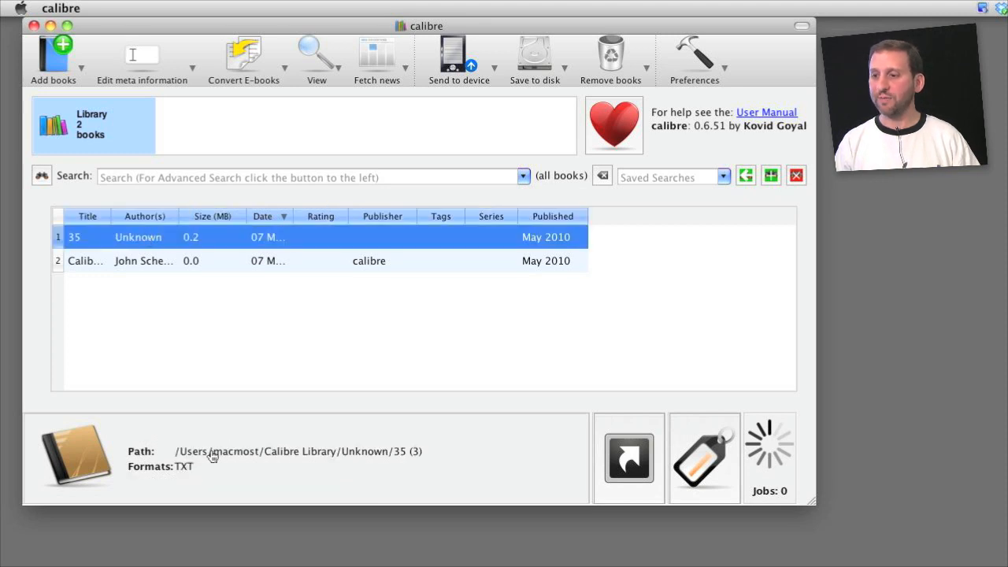
mouse_move(173, 461)
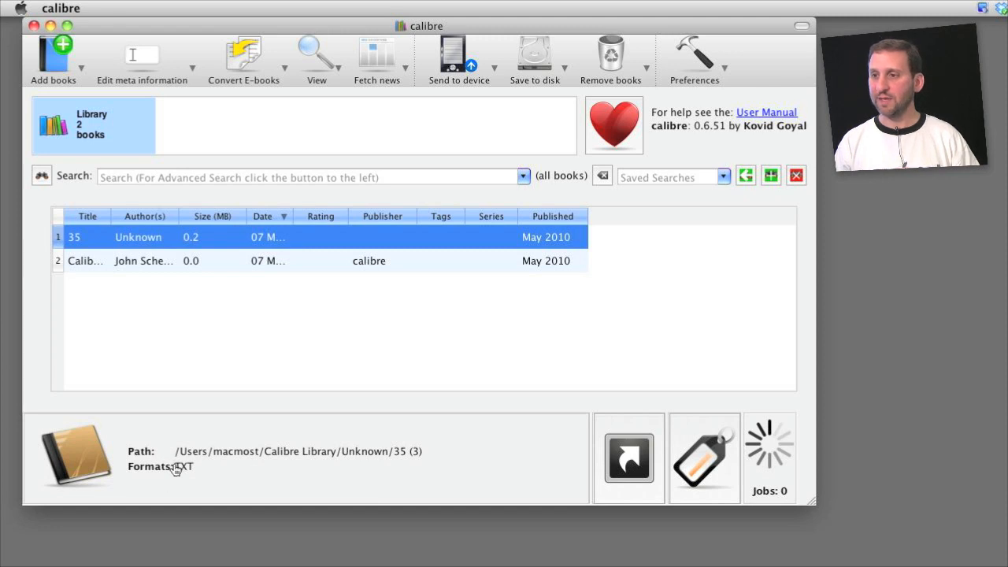
Retitle book 35 as 'War of the Worlds' with author 'HG Wells'.
left_click(141, 55)
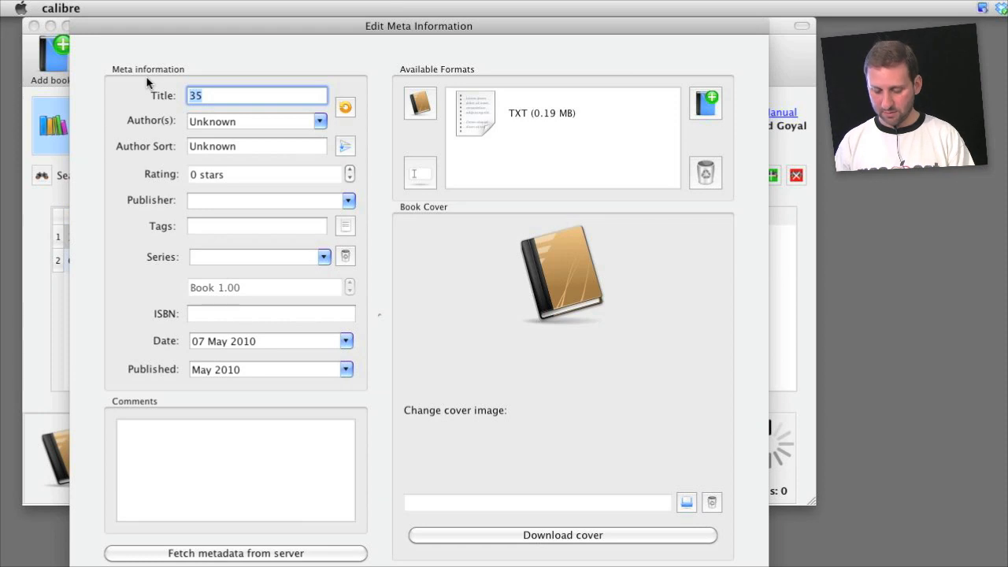
type("War of the W")
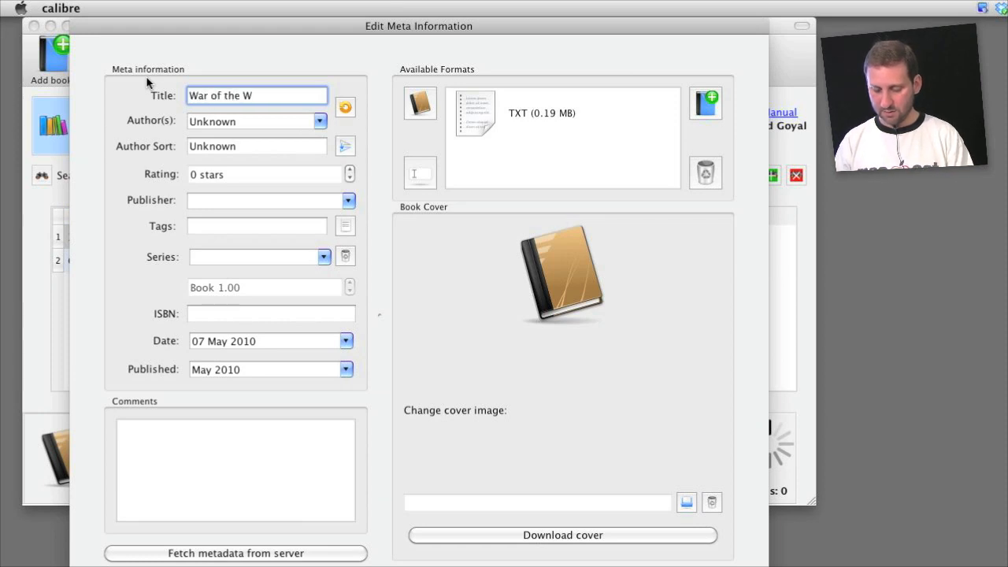
type("orlds")
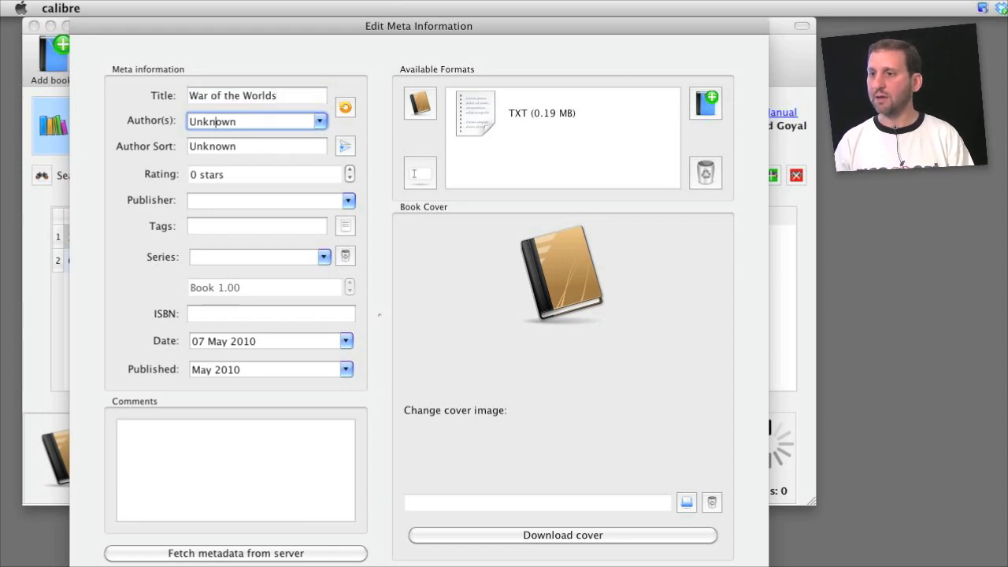
type("HG Wells")
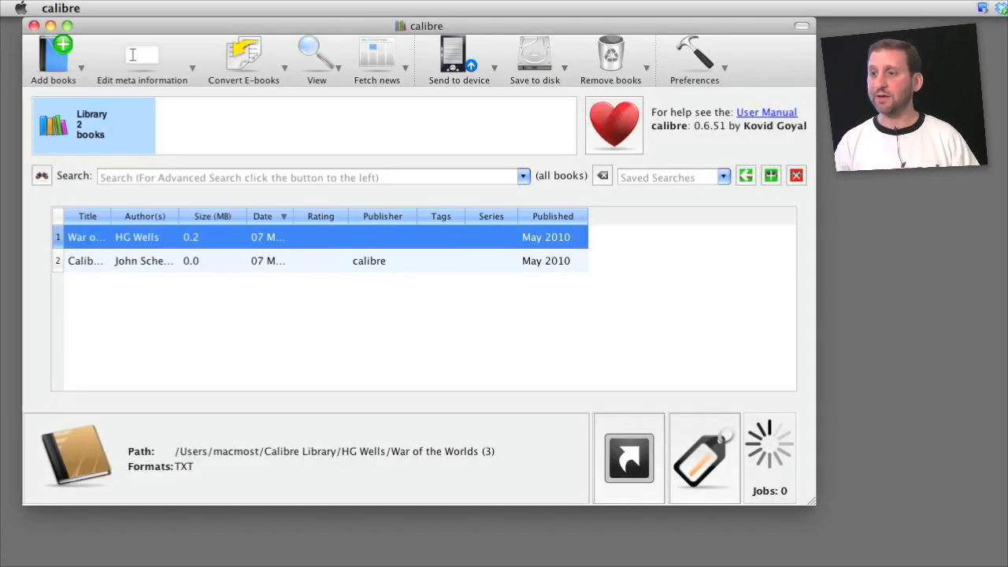
mouse_move(258, 101)
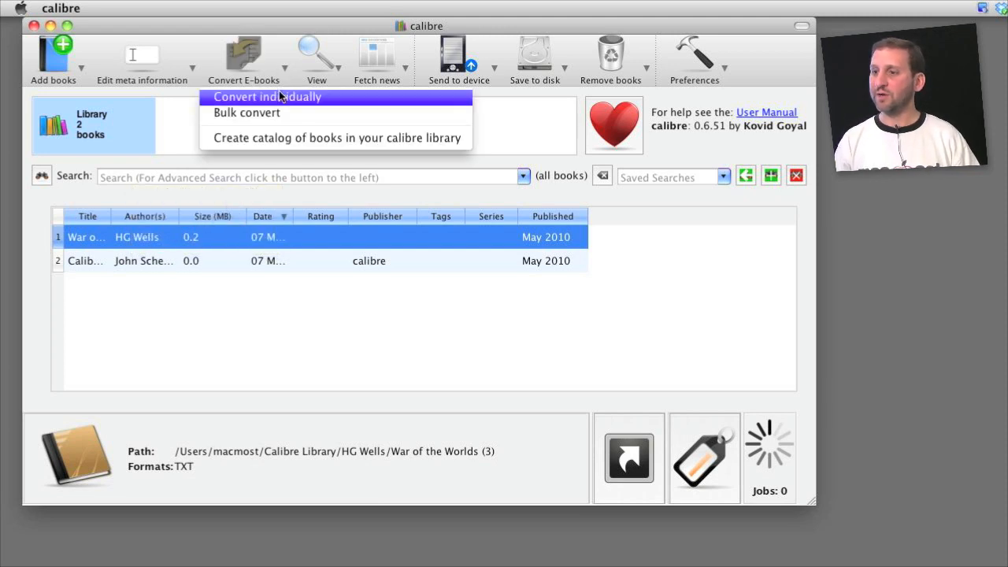
Convert War of the Worlds individually from TXT to EPUB.
left_click(266, 97)
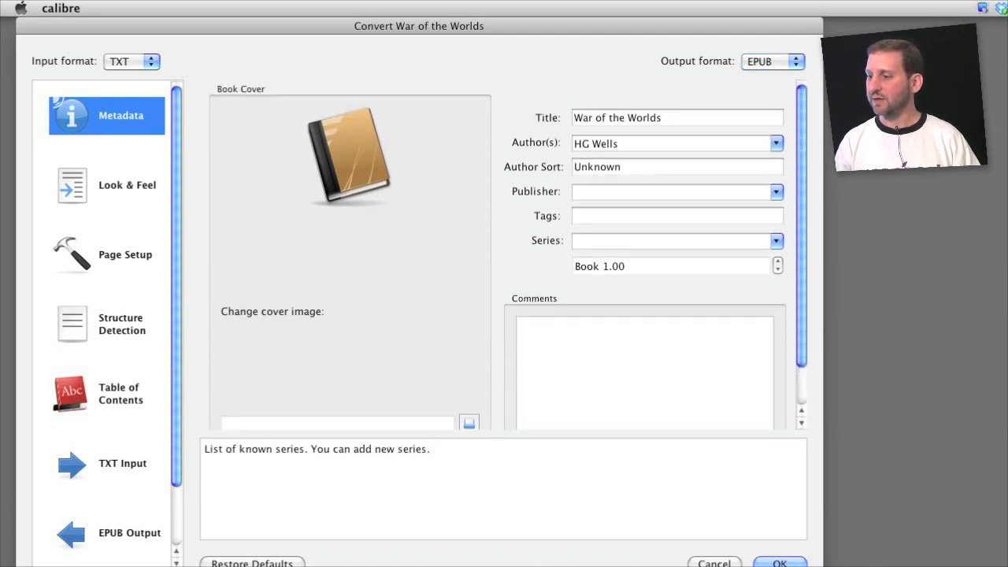
left_click(779, 561)
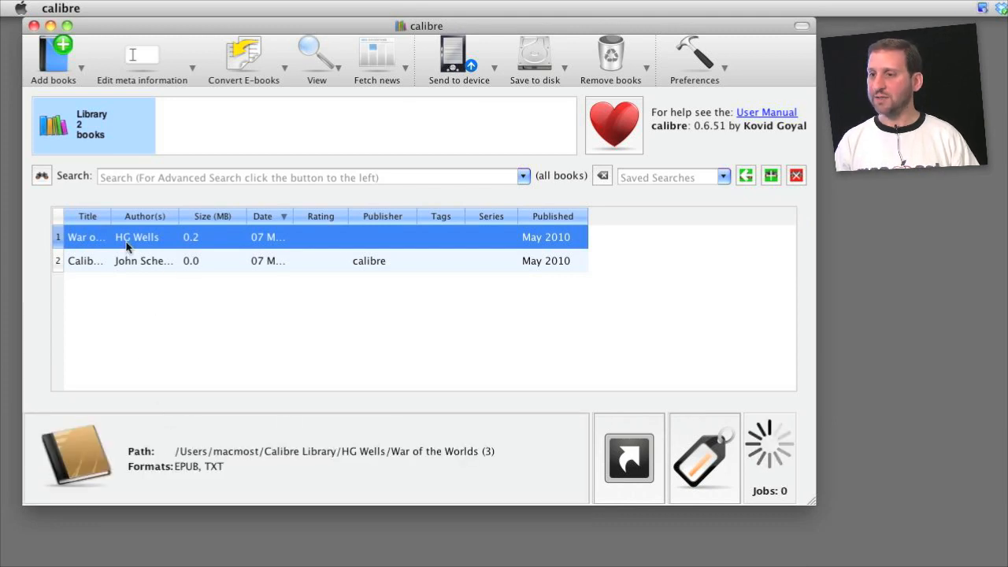
mouse_move(155, 473)
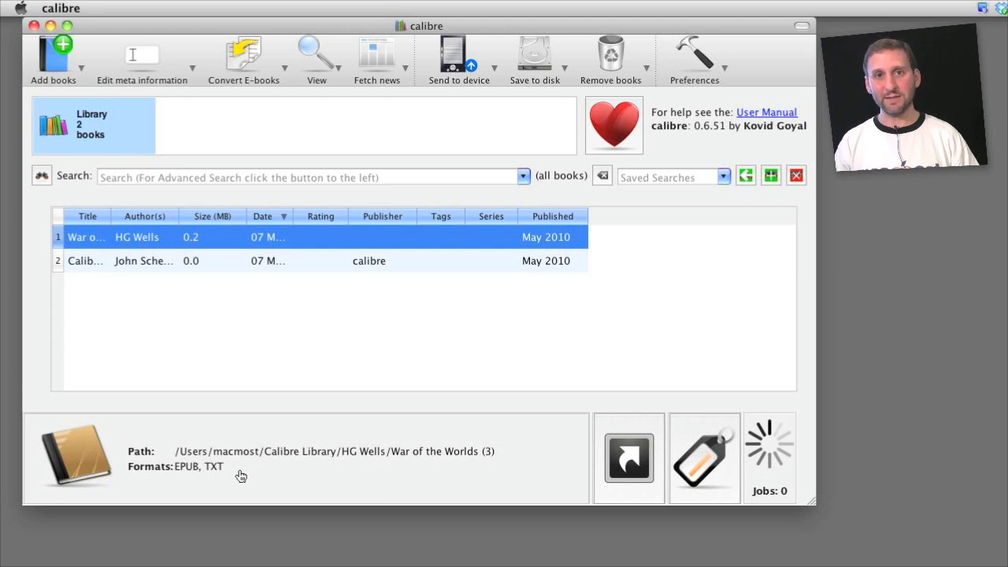
mouse_move(552, 58)
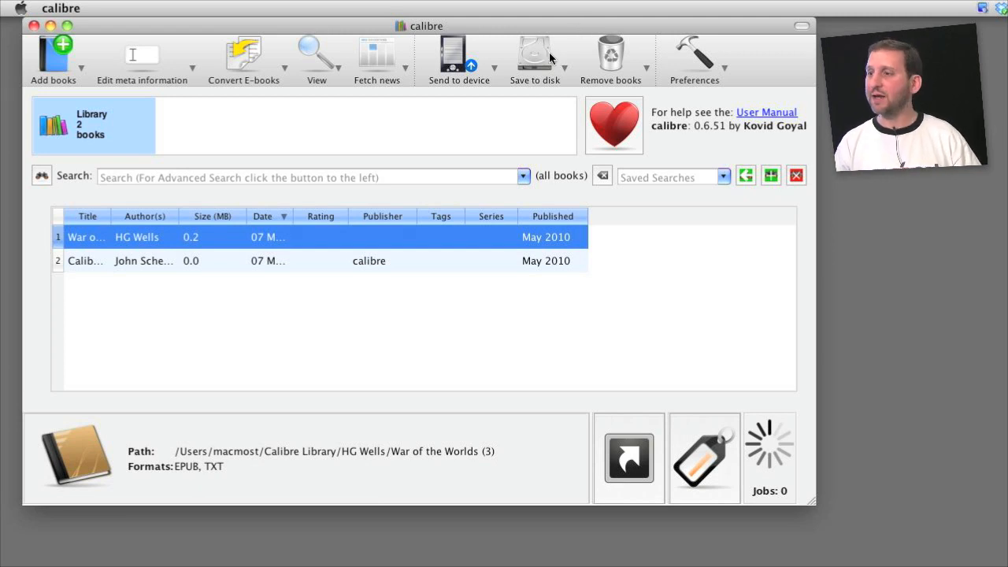
Save only the EPUB copy of War of the Worlds to the Desktop.
left_click(535, 59)
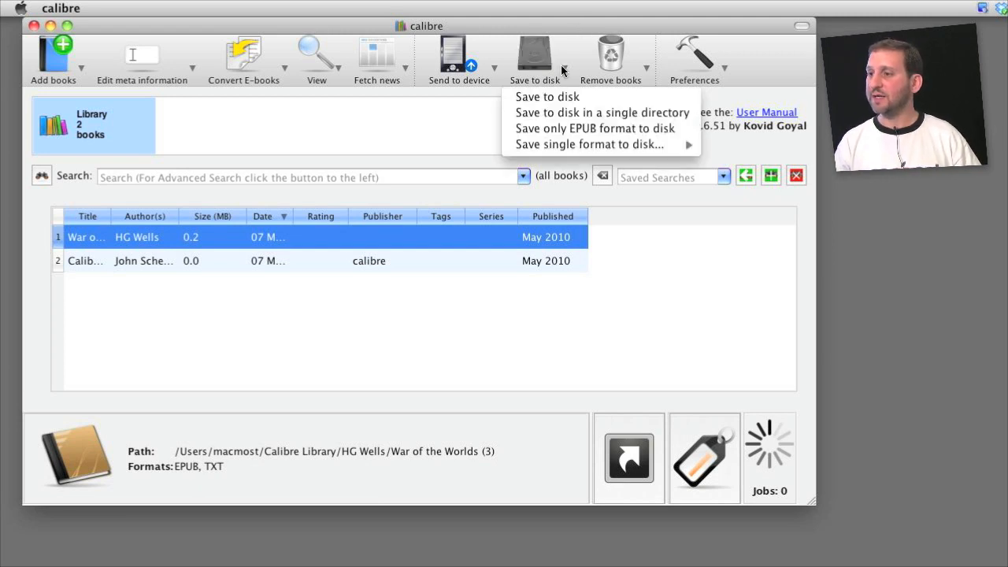
mouse_move(595, 129)
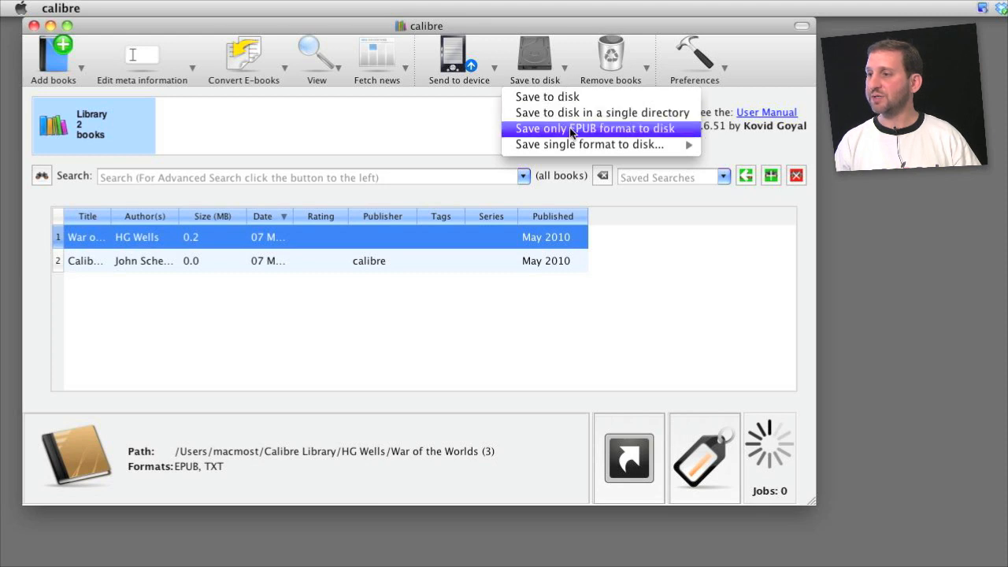
left_click(595, 128)
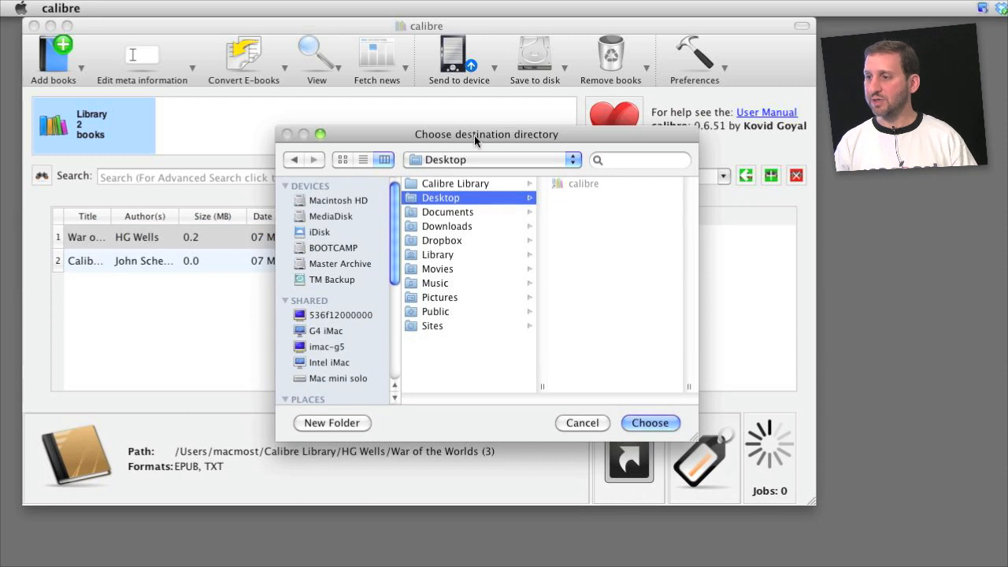
left_click(650, 423)
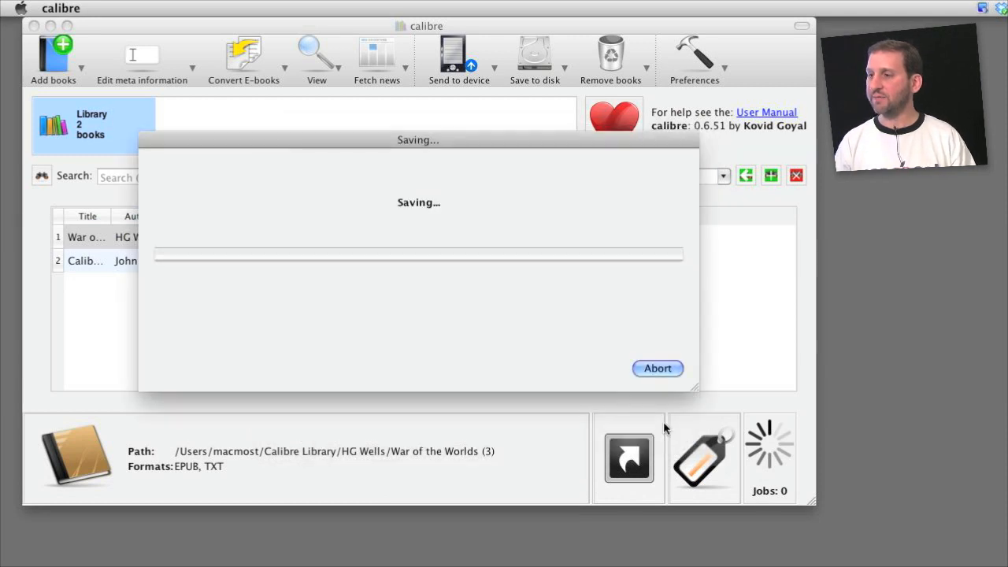
mouse_move(726, 208)
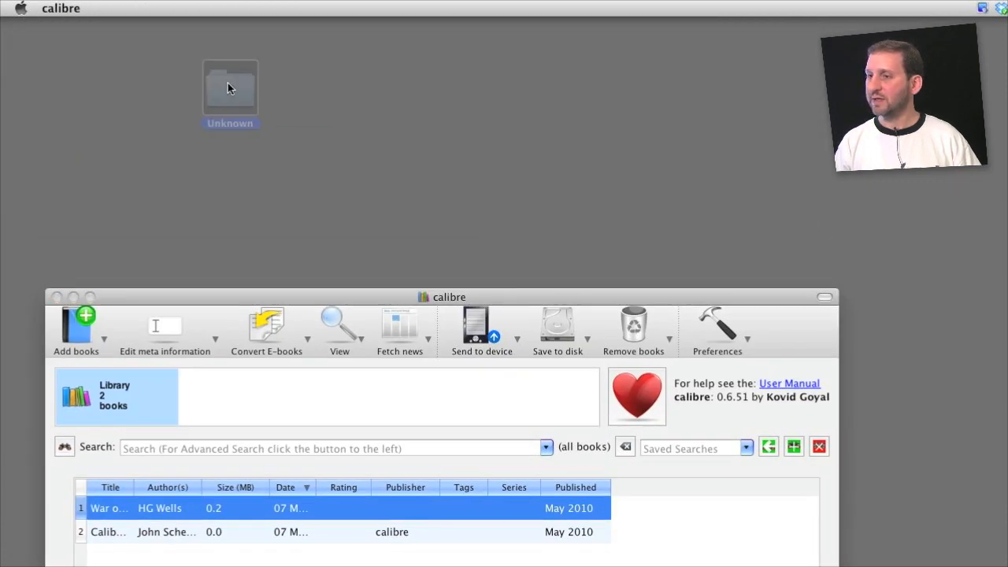
Open the desktop Unknown folder and expand War of the Worlds to show its EPUB.
double_click(230, 86)
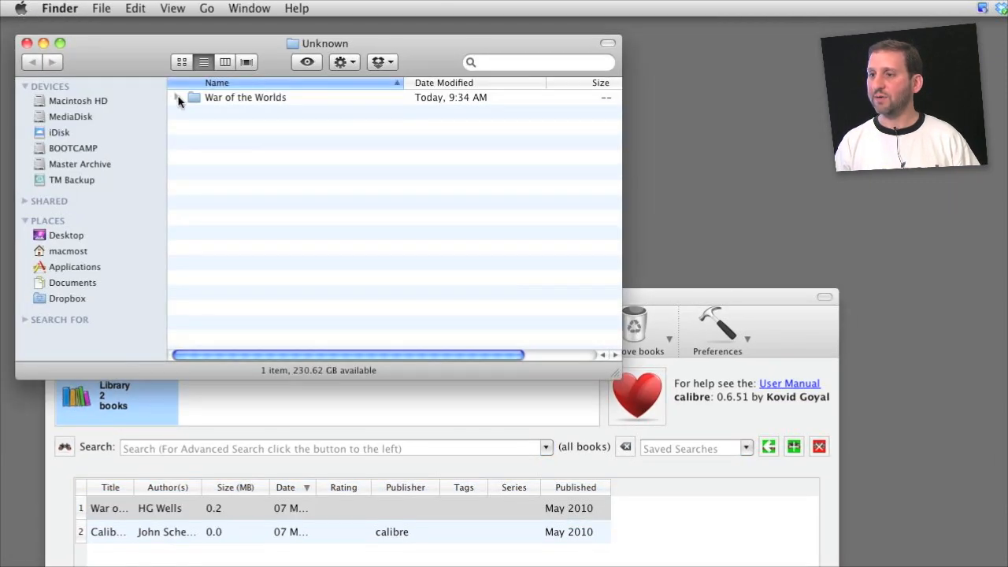
left_click(178, 97)
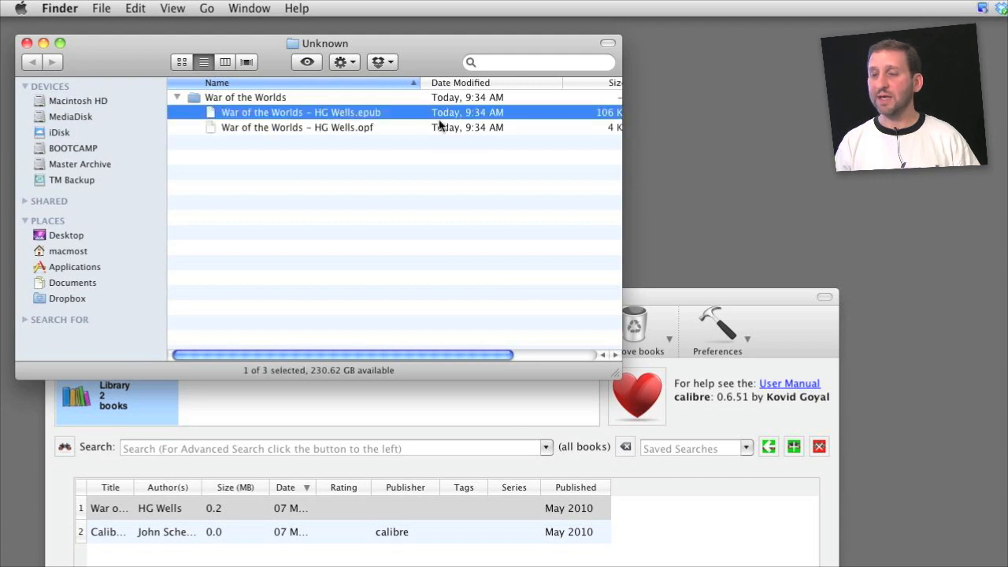
mouse_move(320, 112)
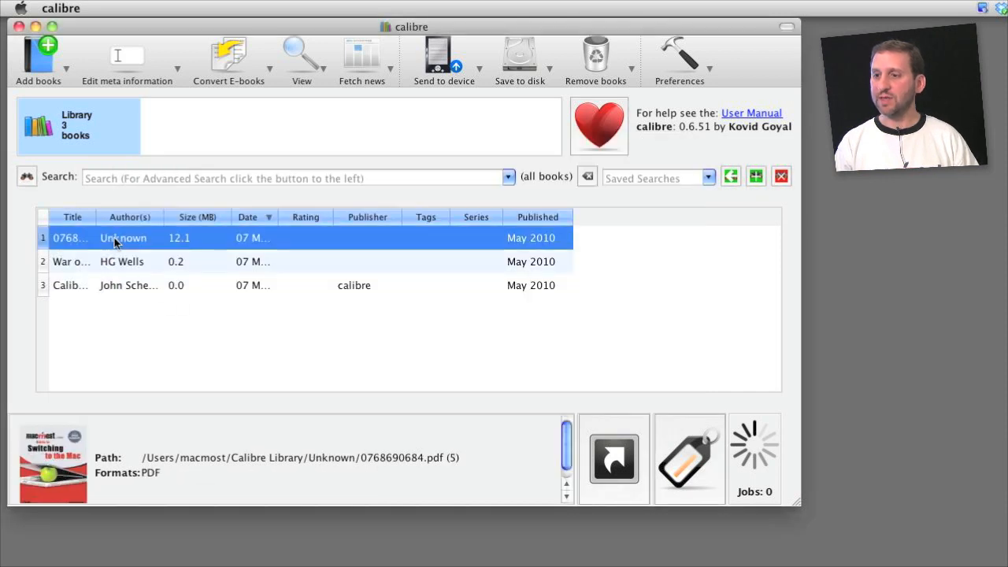
mouse_move(374, 246)
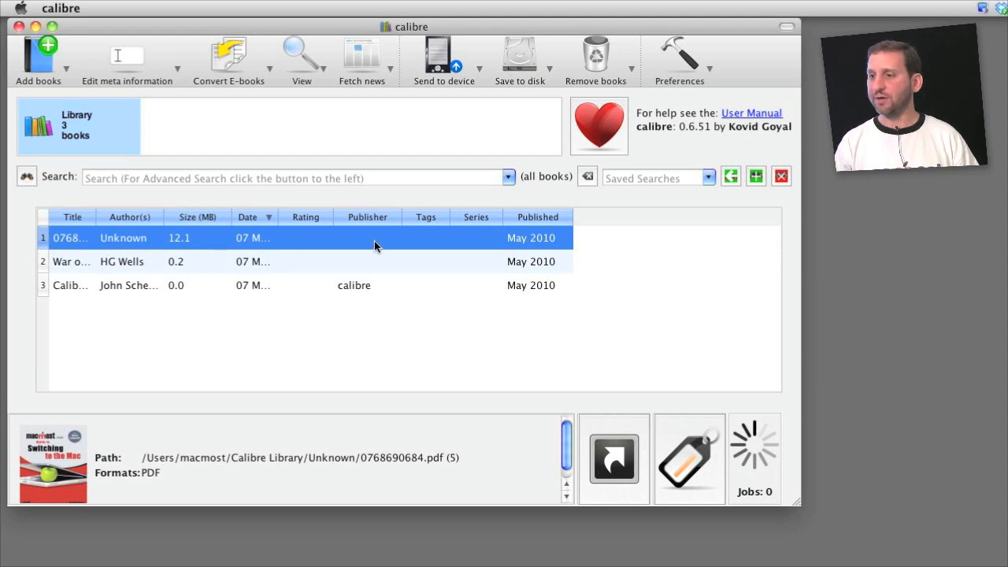
mouse_move(217, 94)
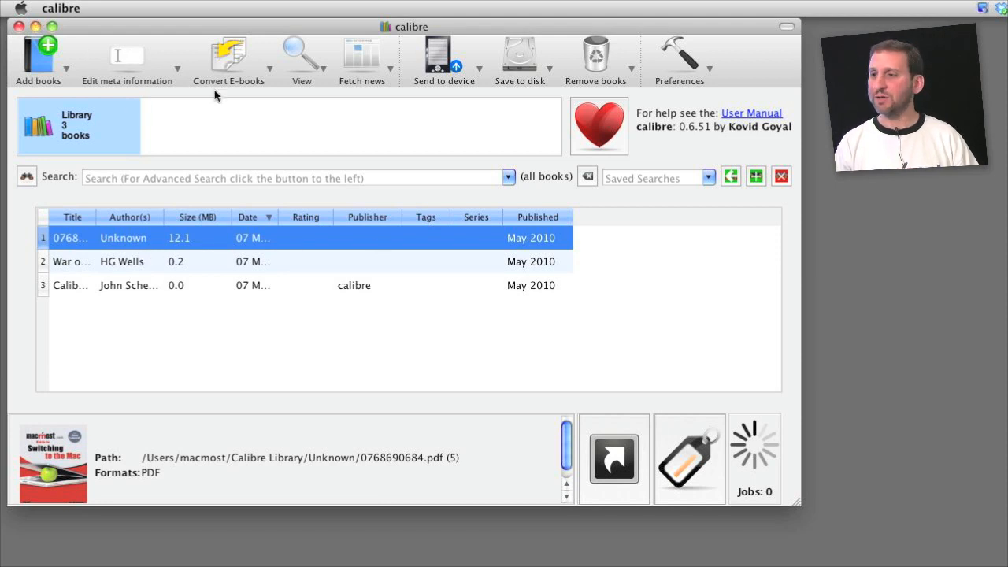
left_click(228, 59)
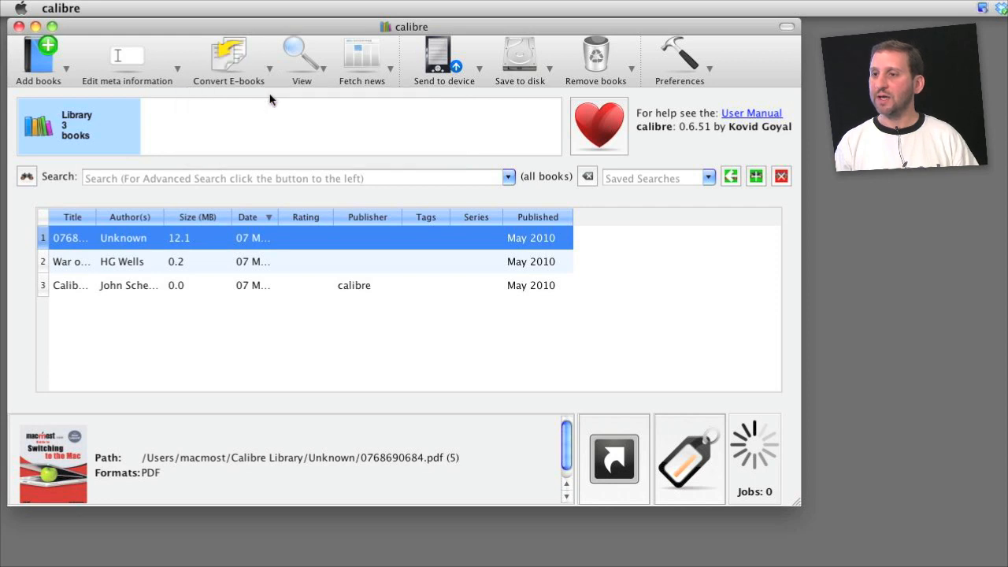
left_click(228, 59)
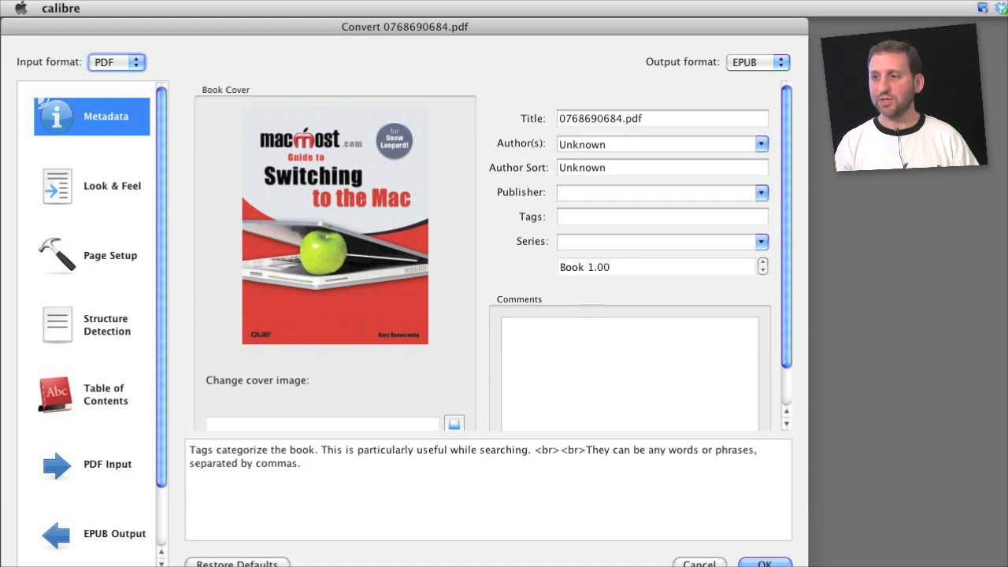
left_click(763, 563)
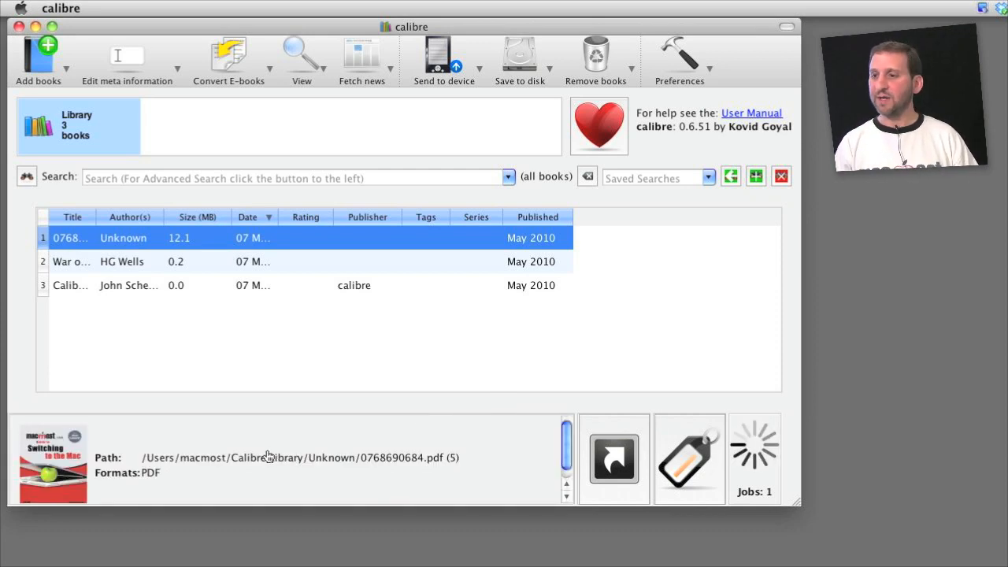
mouse_move(171, 497)
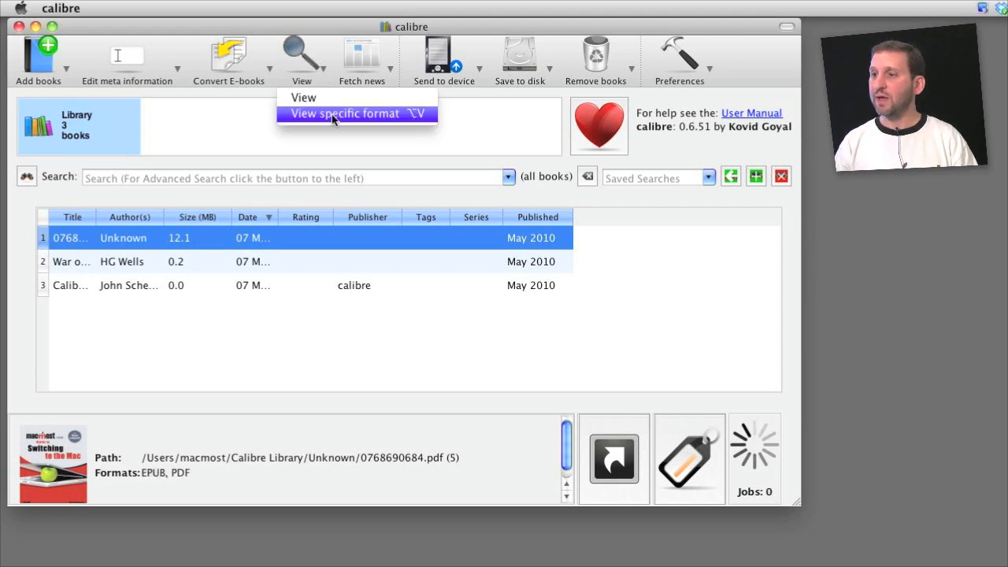
View the book's EPUB format in calibre's ebook viewer.
left_click(344, 113)
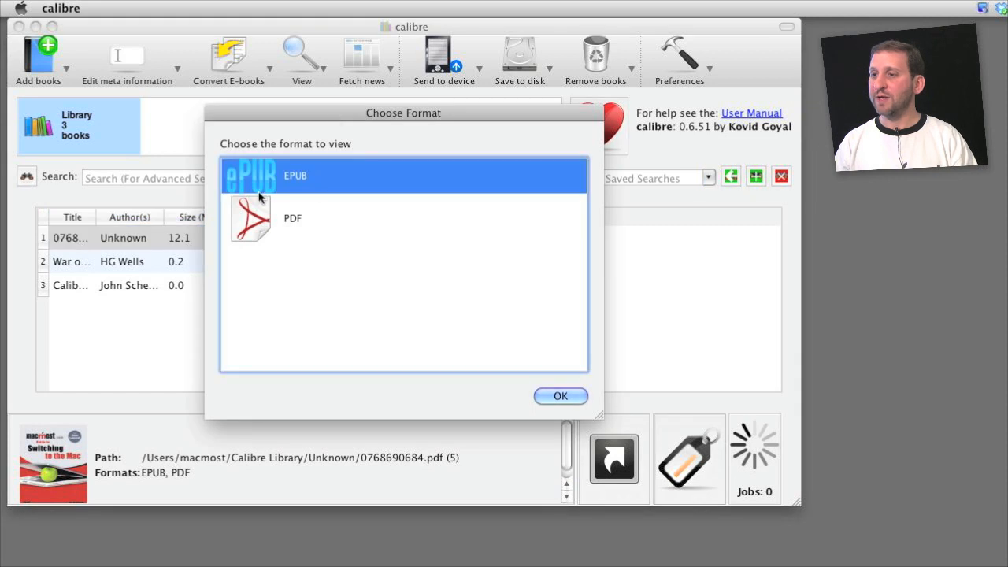
left_click(560, 395)
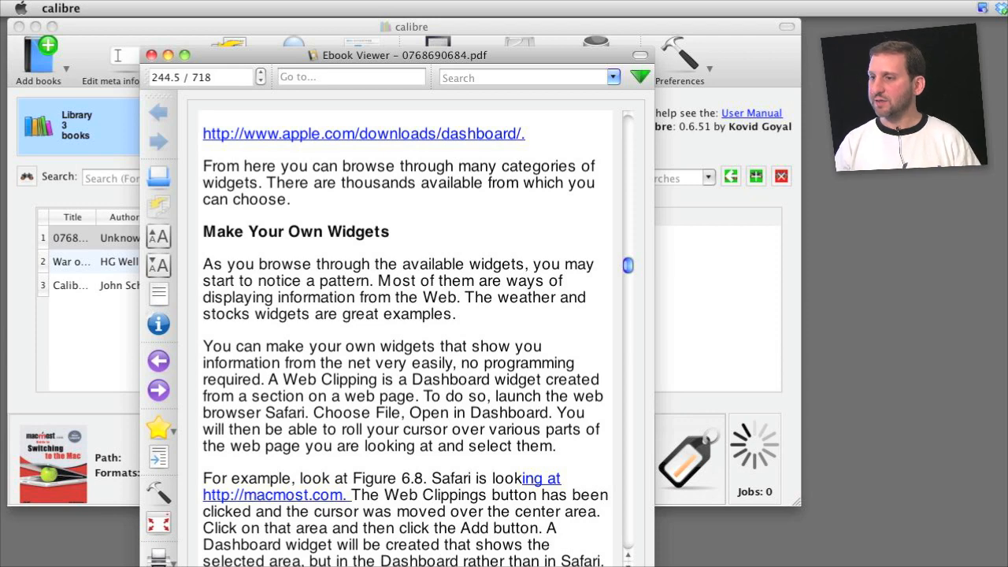
mouse_move(157, 240)
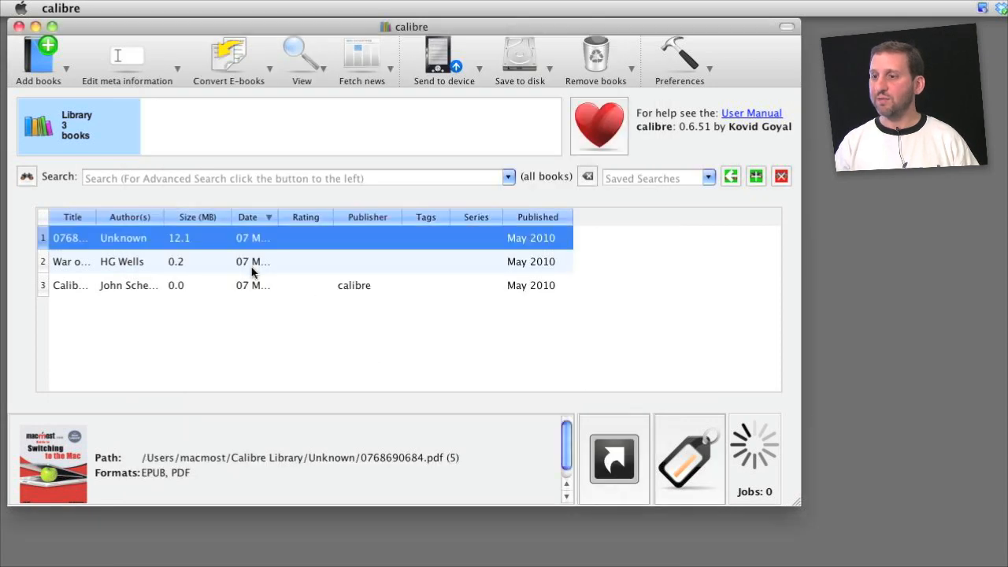
Open the book's PDF in Preview and jump to Table of Contents, then Part I.
left_click(301, 59)
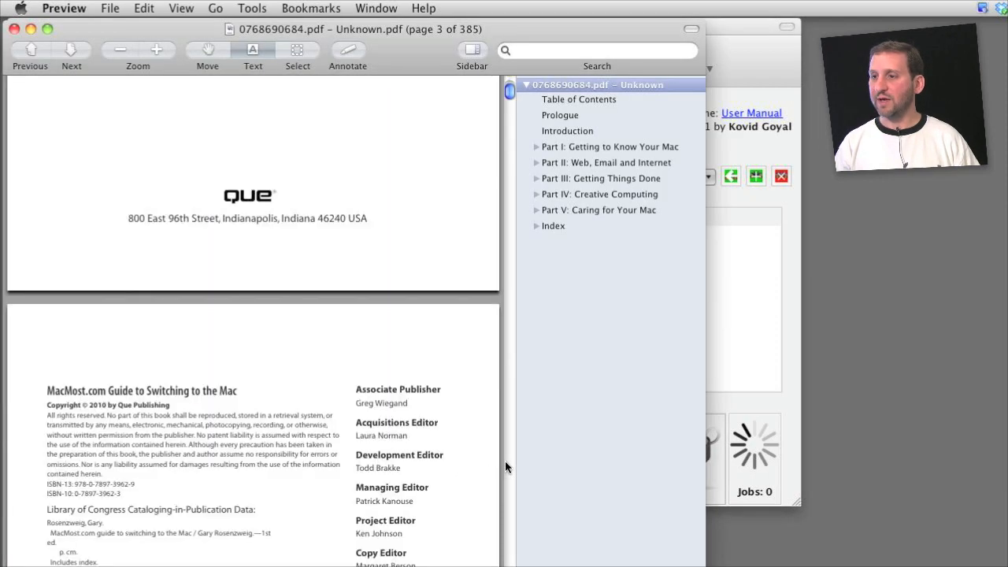
left_click(579, 99)
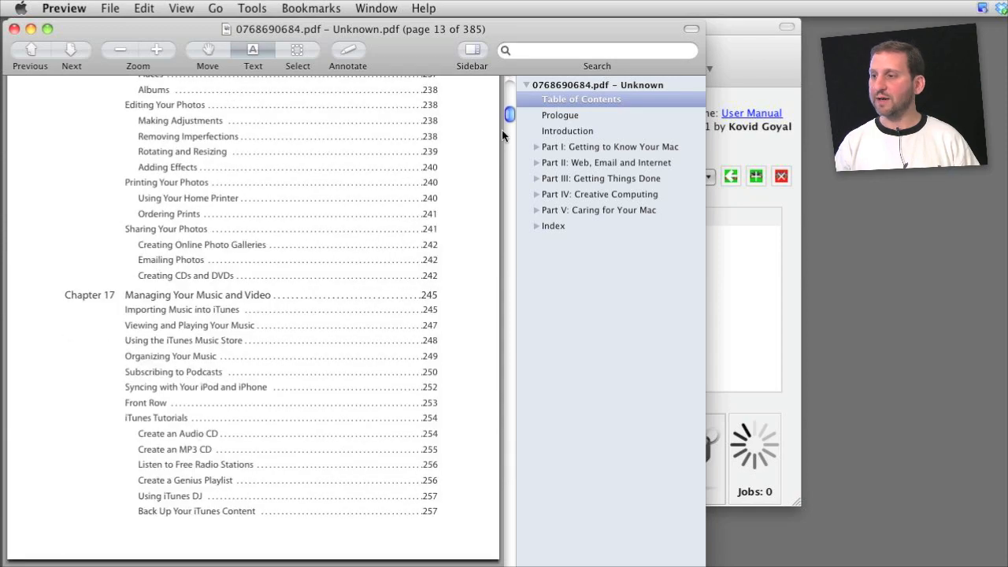
left_click(609, 146)
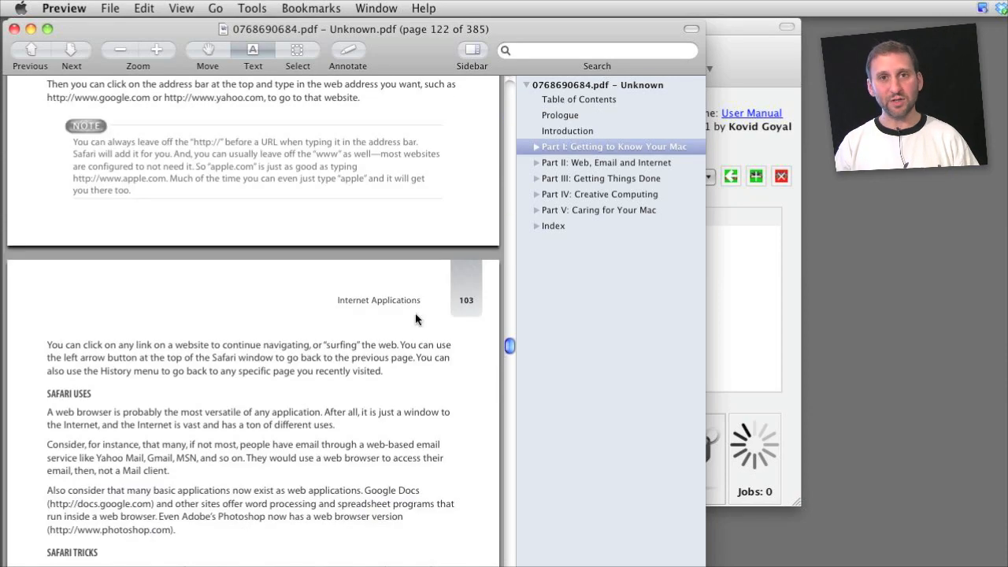